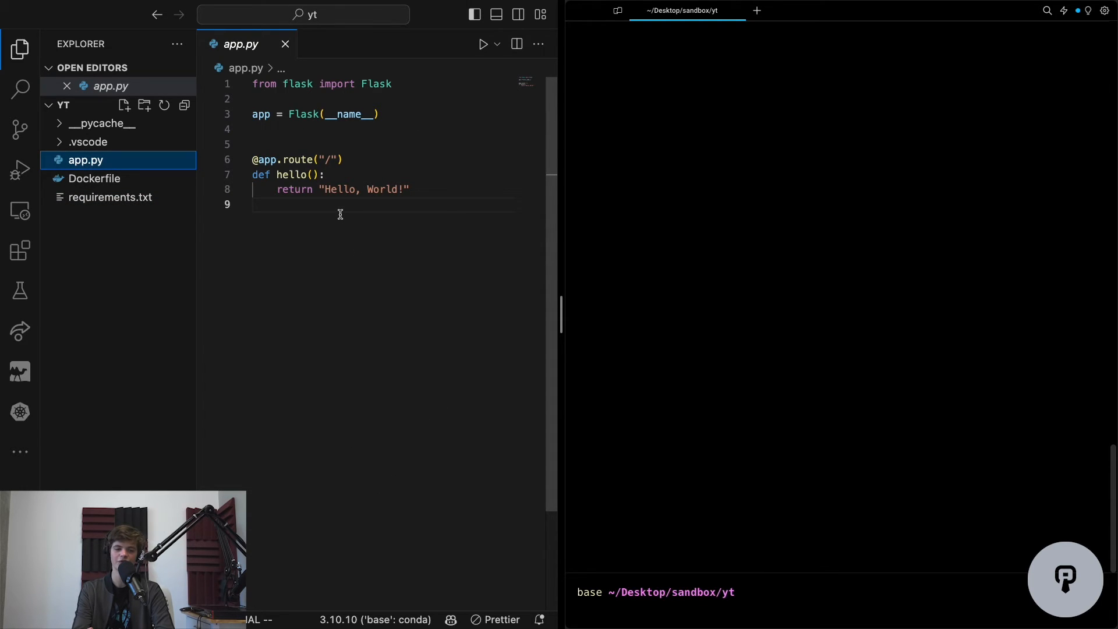
Step: Show the Dockerfile building from python:3.10, installing requirements and exposing port 5000
click(205, 189)
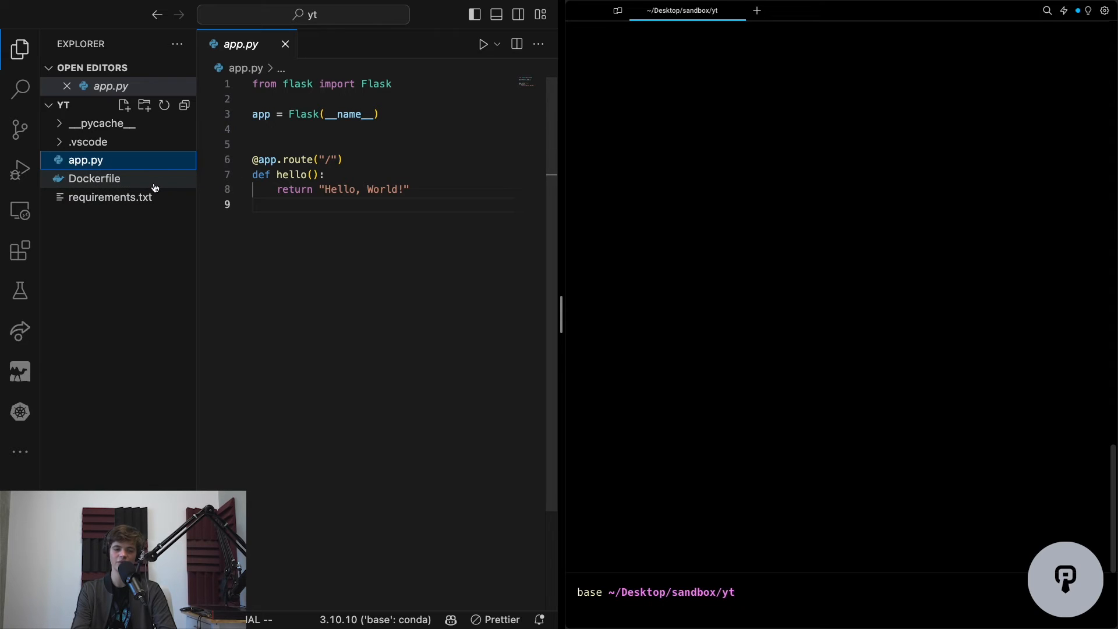
click(93, 178)
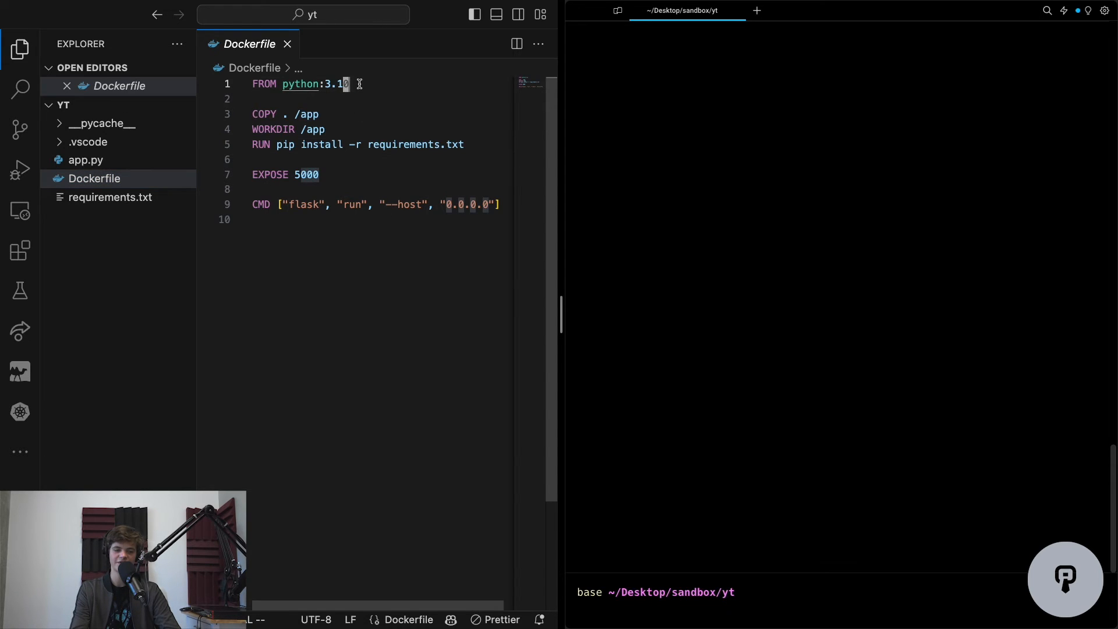
text(0)
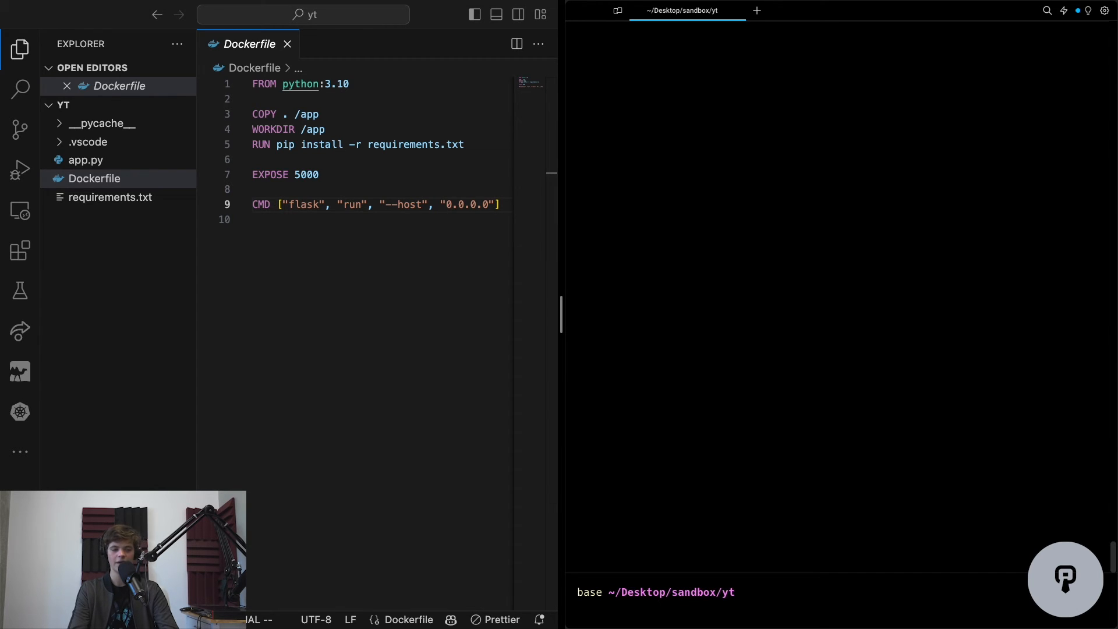
Step: Enter the docker command for the example image in the Warp terminal
text(docker run --rm -p 5001:5000 example)
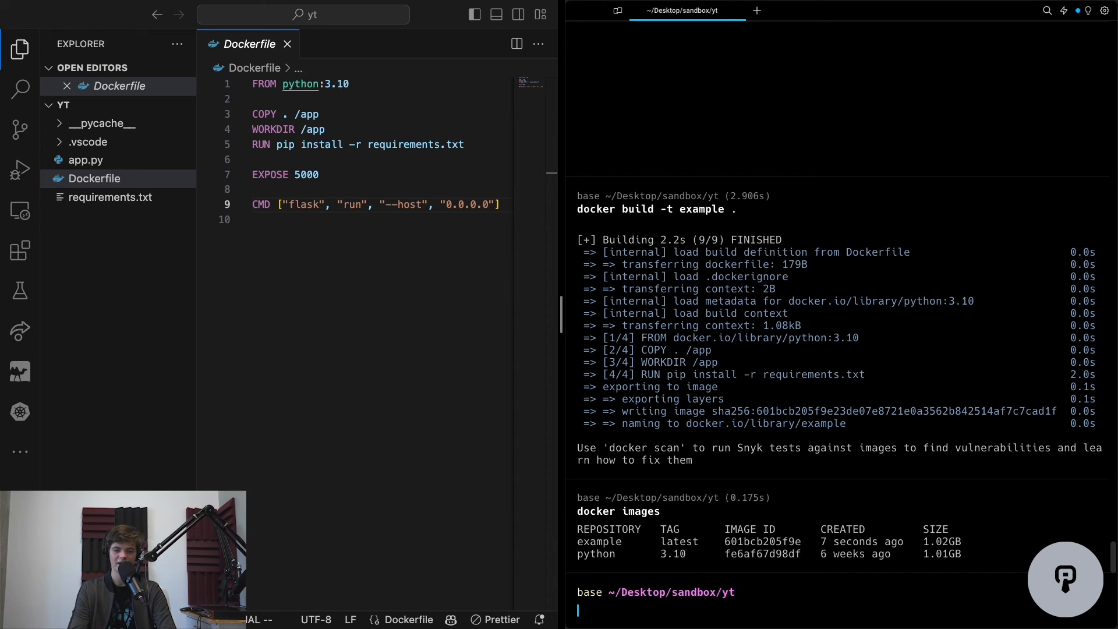
Step: Run the example container on 5001:5000, curl it for Hello, World!, and list it with docker ps
text(docker run --rm -p 5001:5000 example)
text(curl)
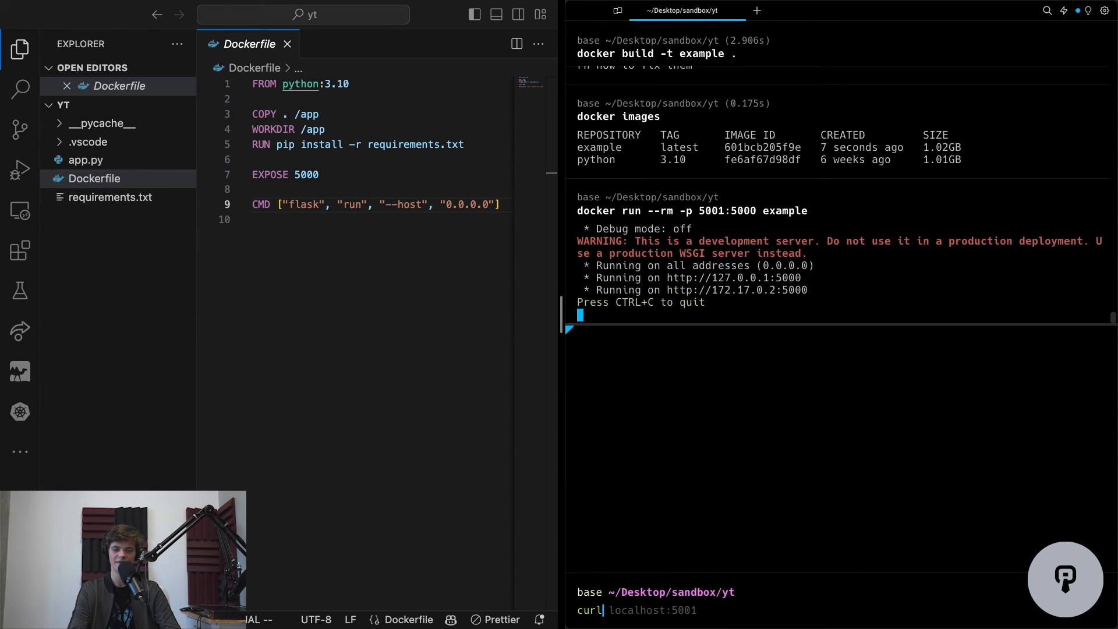
key(Return)
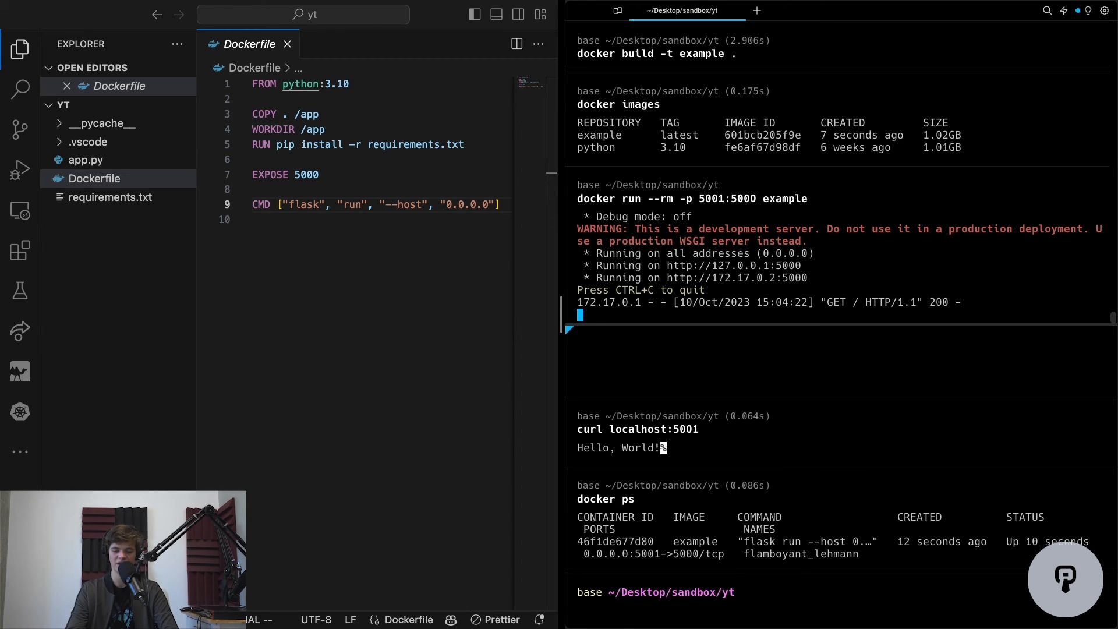
text(docker ps)
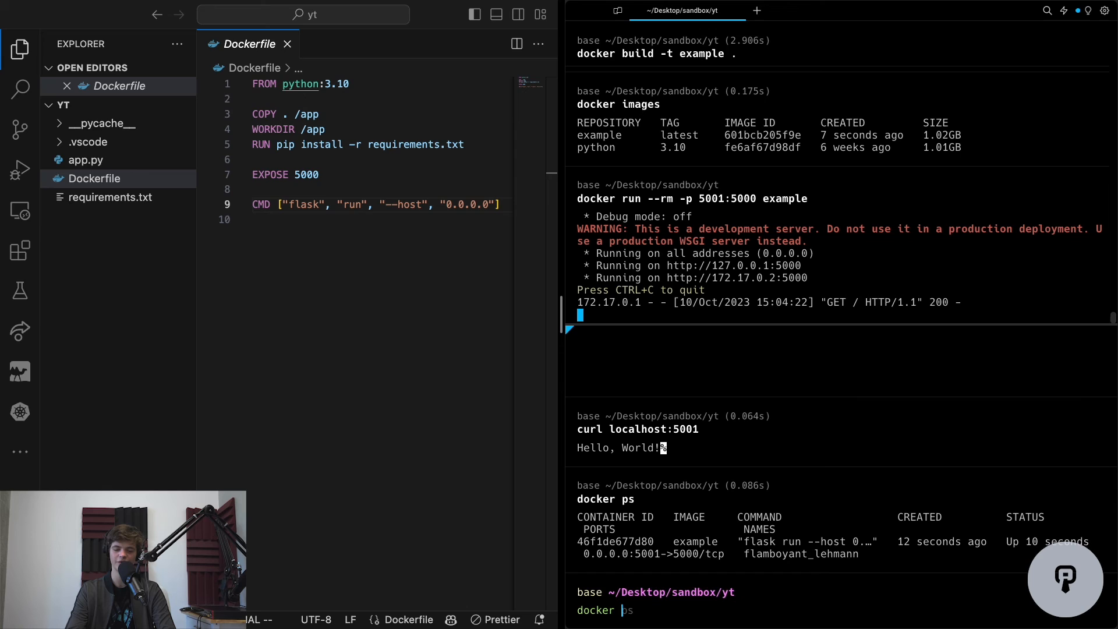